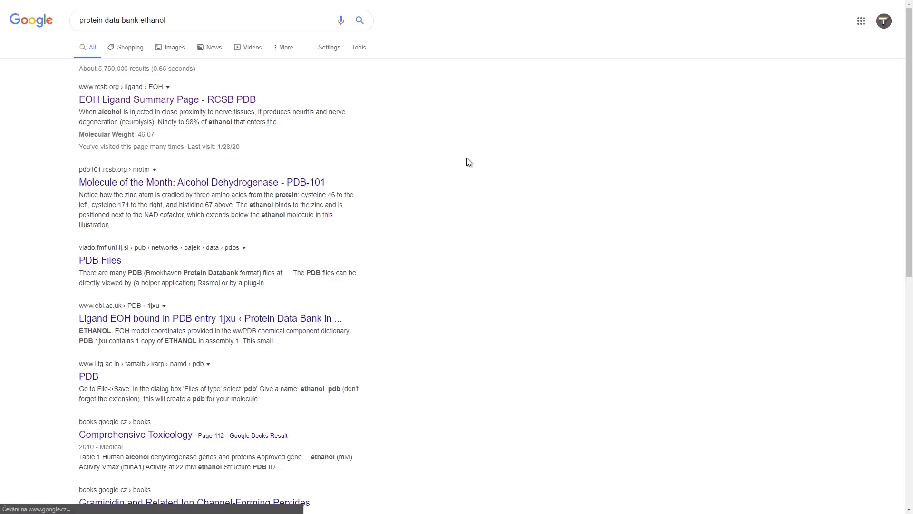
Download the EOH ligand's ideal-coordinate PDB file via its Ligand Expo summary.
{"action": "left_click", "coordinate": [167, 99]}
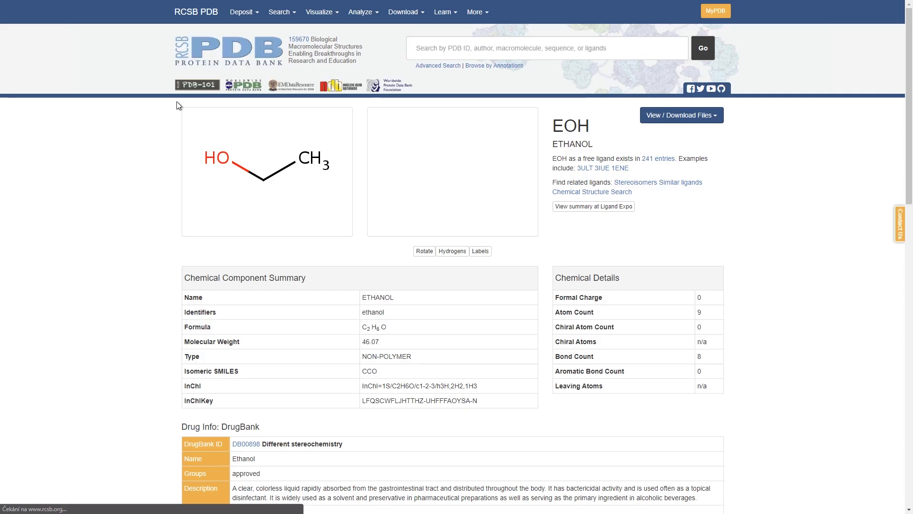
{"action": "left_click", "coordinate": [592, 206]}
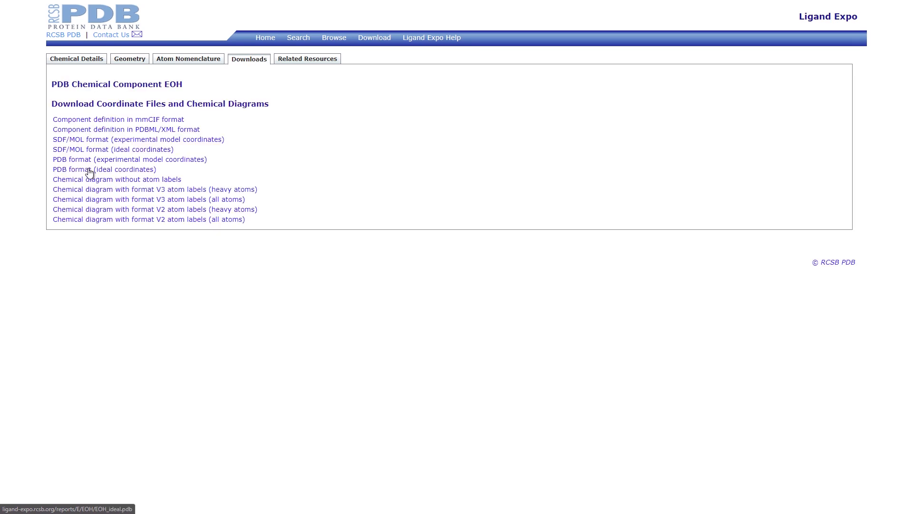
{"action": "left_click", "coordinate": [103, 168]}
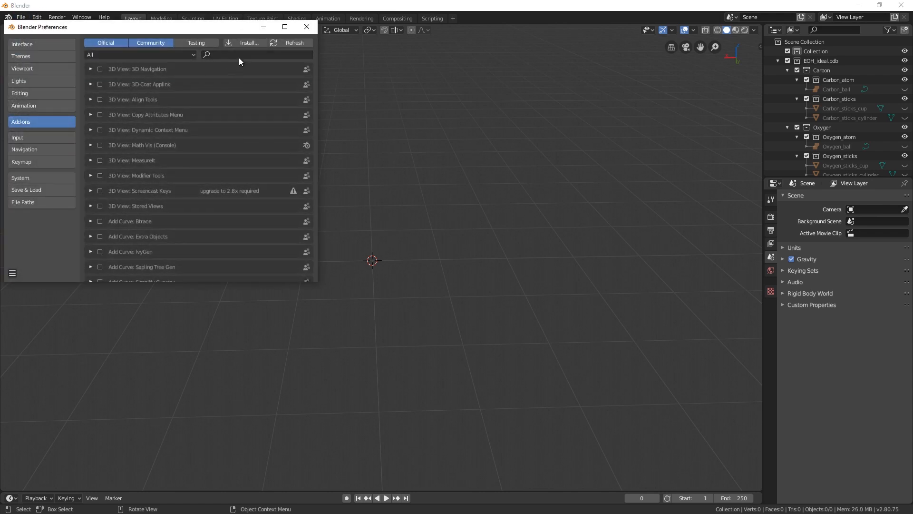
Enable the Atomic Blender PDB/XYZ add-on and import EOH_ideal.pdb as a Protein Data Bank file.
{"action": "type", "text": "atom"}
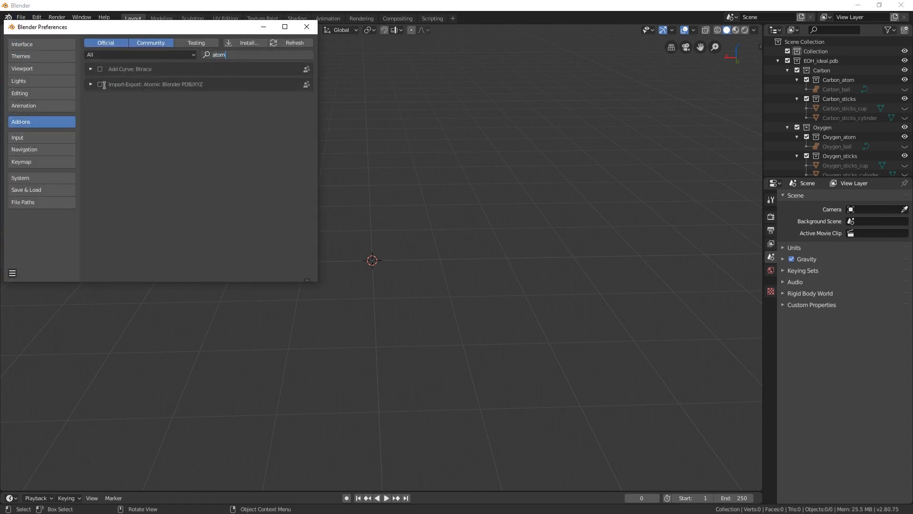
{"action": "left_click", "coordinate": [100, 84]}
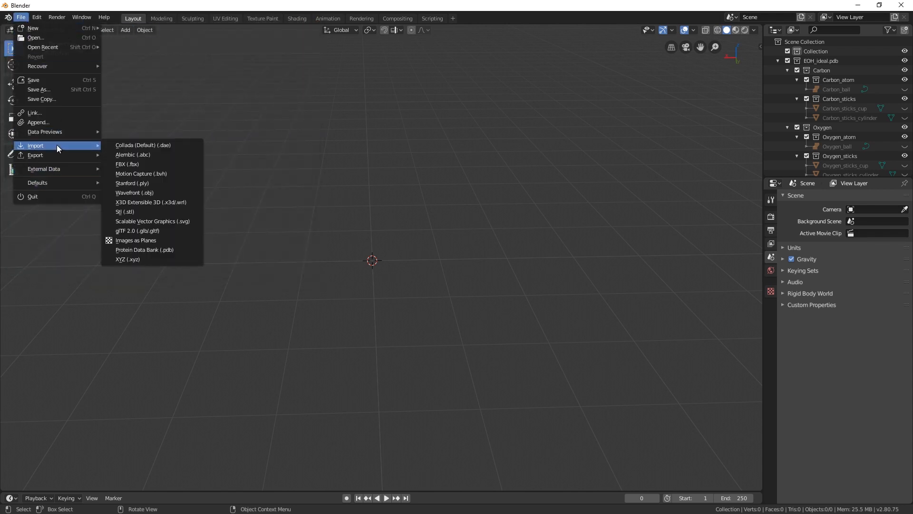
{"action": "left_click", "coordinate": [145, 249]}
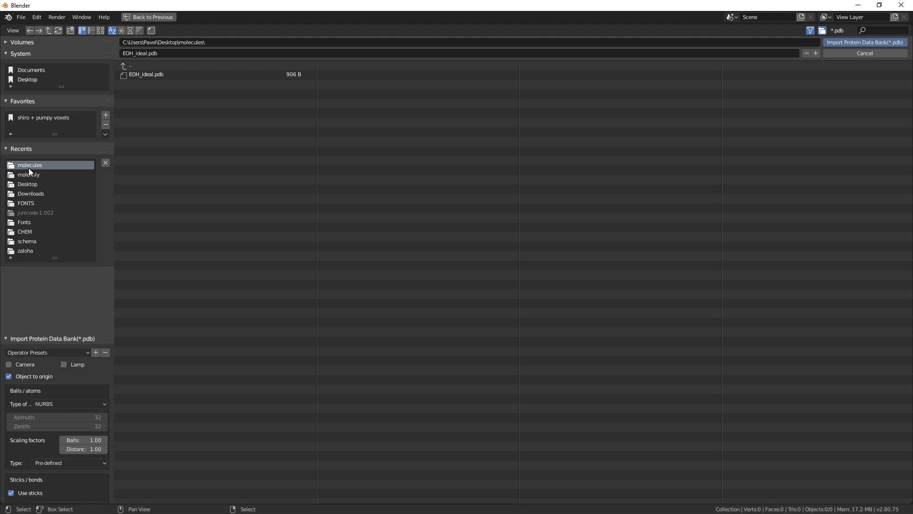
{"action": "left_click", "coordinate": [146, 75]}
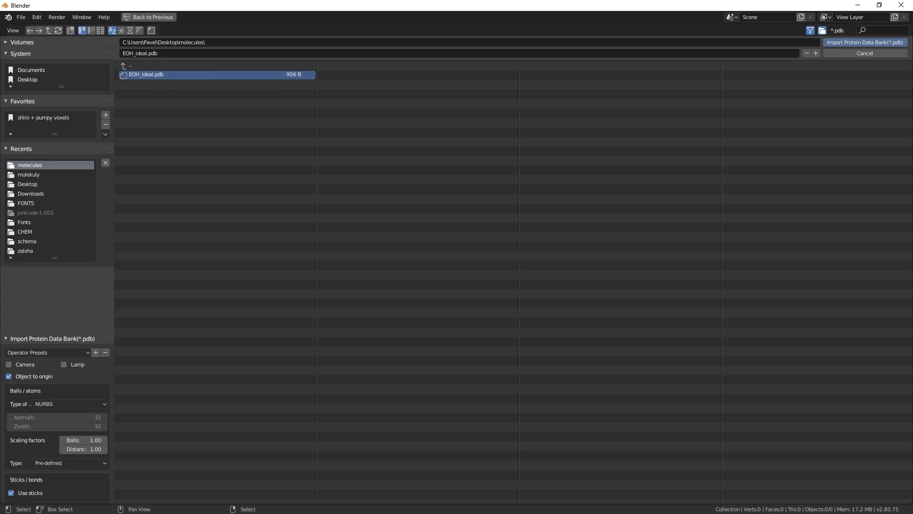
{"action": "left_click", "coordinate": [863, 42]}
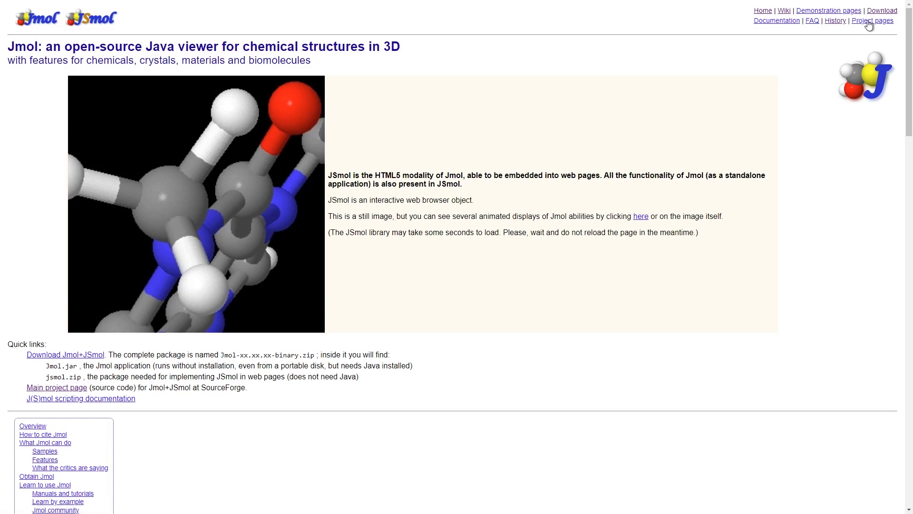
Download the Jmol application from the Jmol homepage header link.
{"action": "left_click", "coordinate": [882, 10]}
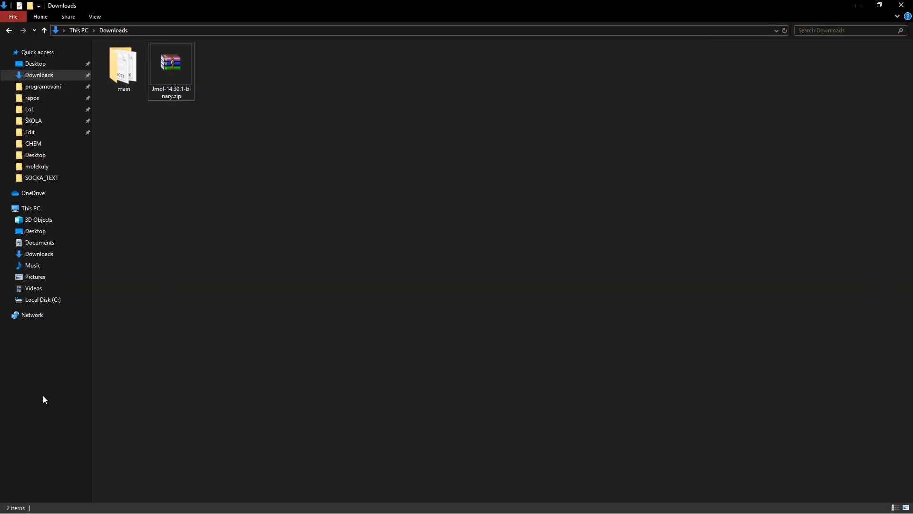
Extract the Jmol-14.30.1 zip and launch Jmol.jar from the jmol-14.30.1 folder.
{"action": "right_click", "coordinate": [170, 62]}
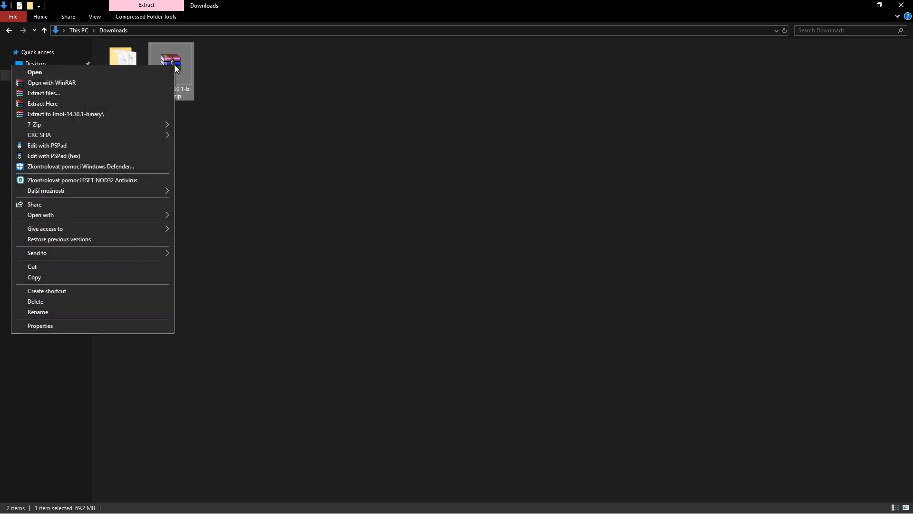
{"action": "left_click", "coordinate": [43, 94]}
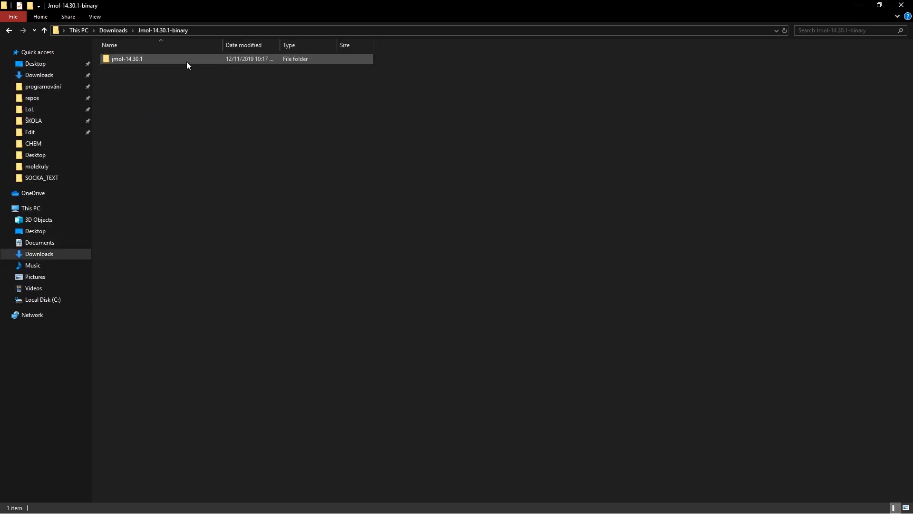
{"action": "double_click", "coordinate": [126, 59]}
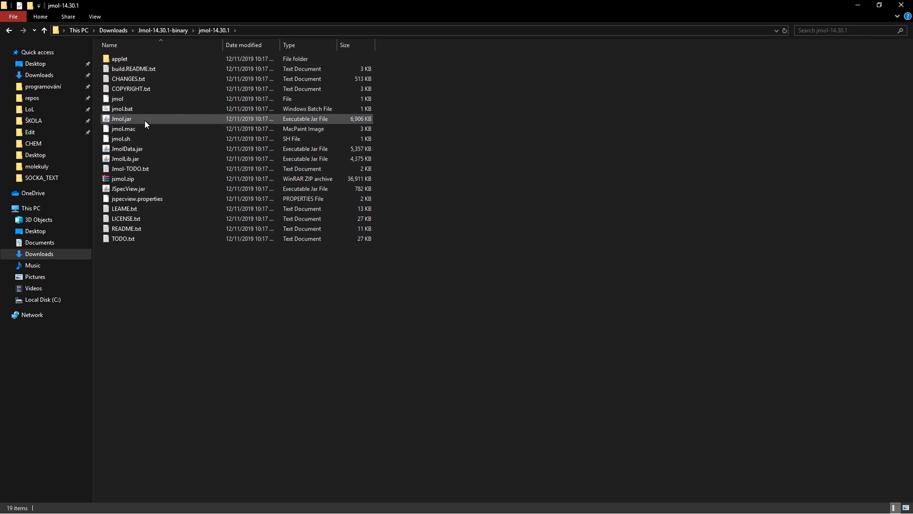
{"action": "left_click", "coordinate": [120, 119]}
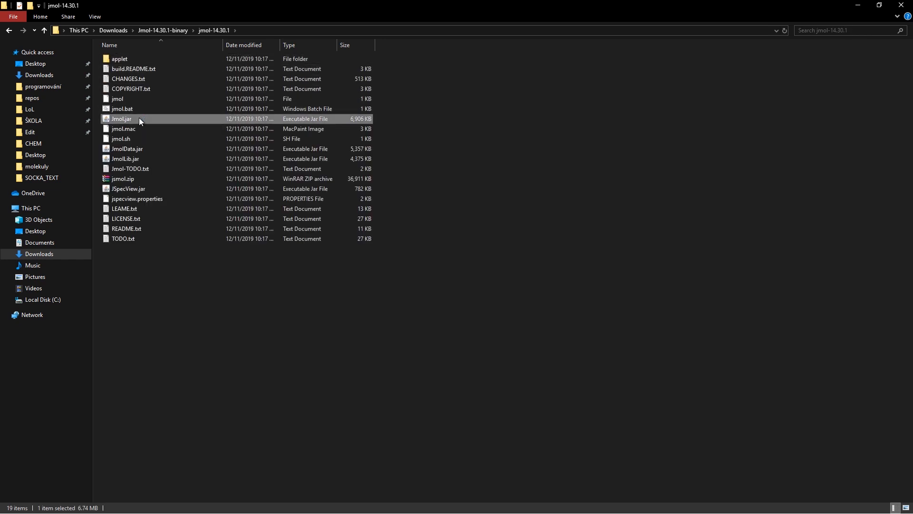
{"action": "double_click", "coordinate": [120, 119]}
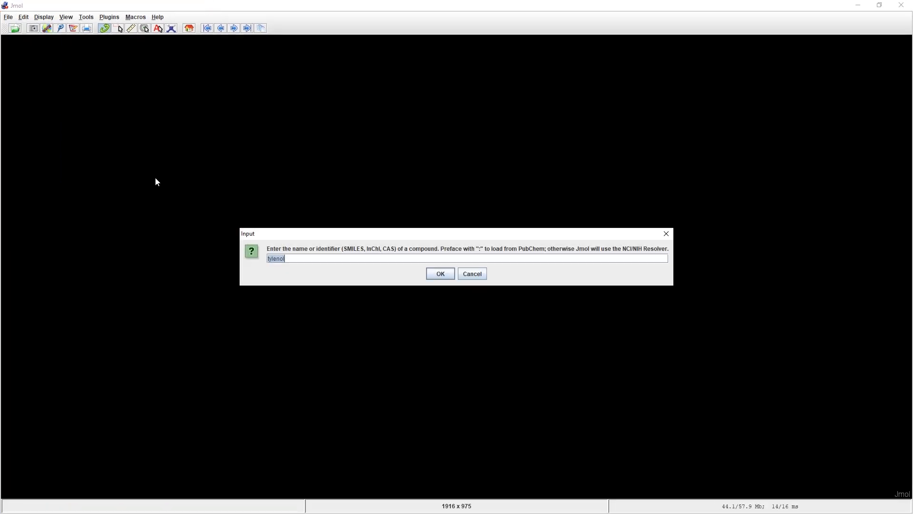
Replace 'tylenol' with 'ethanol' in the compound name dialog and load it.
{"action": "left_click", "coordinate": [291, 258]}
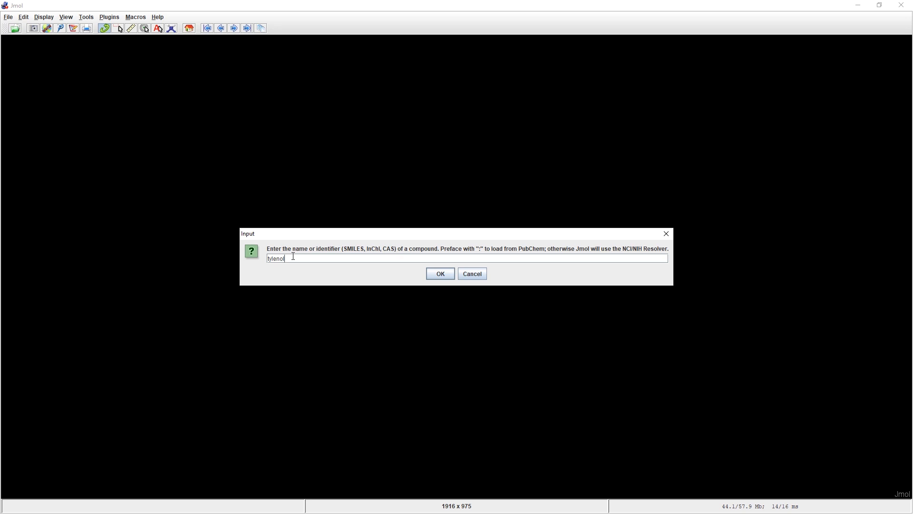
{"action": "type", "text": "ethanol"}
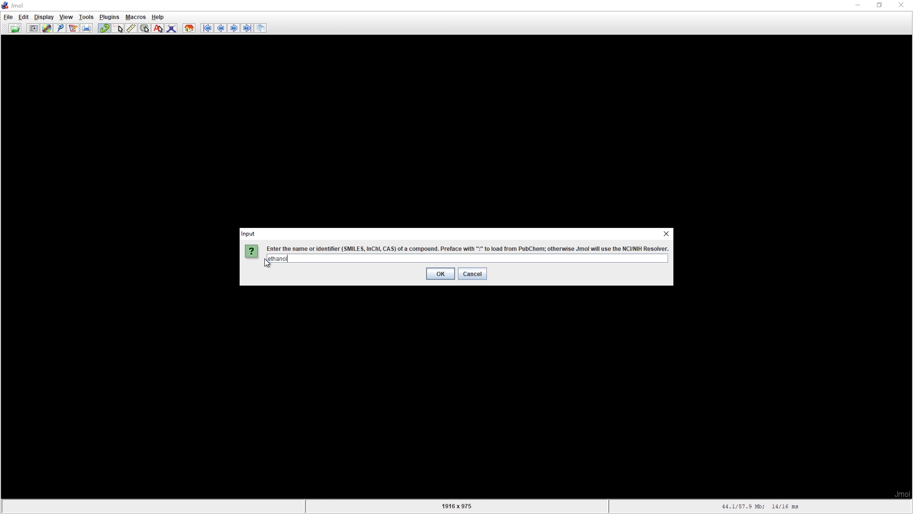
{"action": "left_click", "coordinate": [8, 16]}
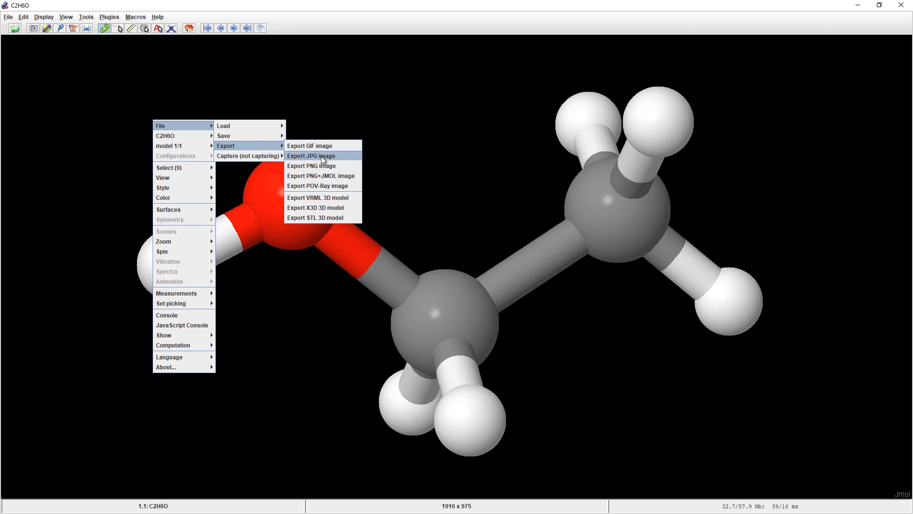
{"action": "mouse_move", "coordinate": [330, 207]}
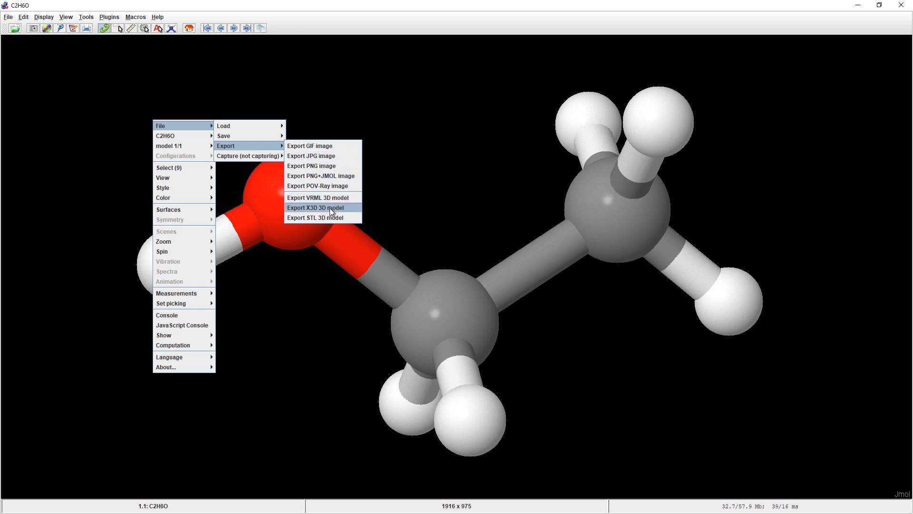
Export the ethanol molecule from Jmol as an X3D 3D model.
{"action": "left_click", "coordinate": [316, 208]}
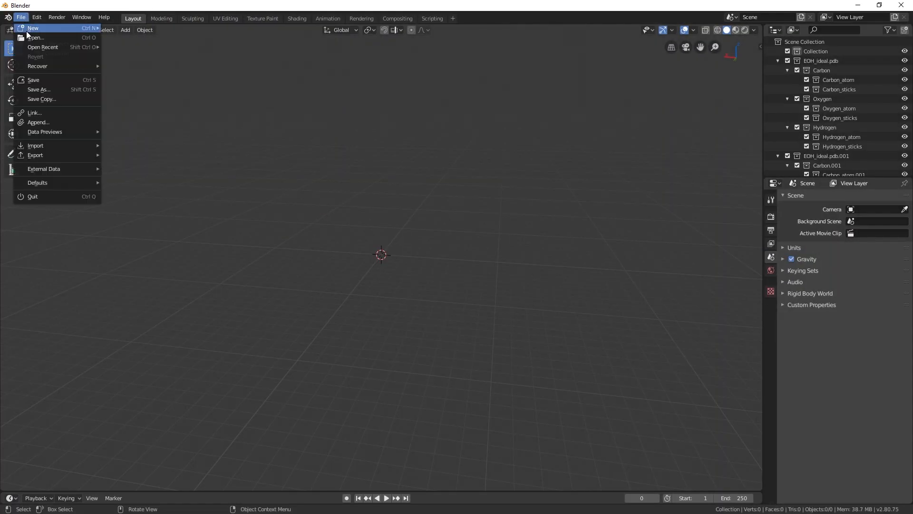
Import ethanol.x3d from the molecules folder as an X3D Extensible 3D model.
{"action": "left_click", "coordinate": [36, 145]}
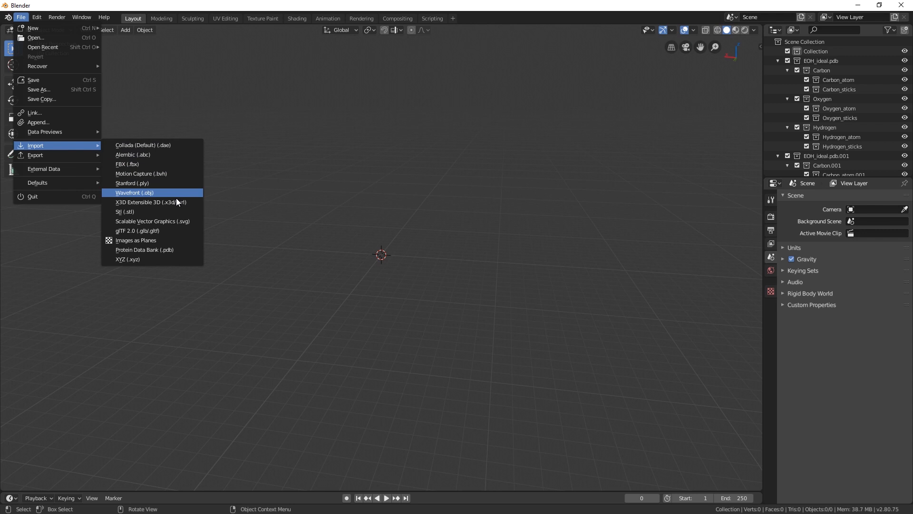
{"action": "left_click", "coordinate": [150, 202]}
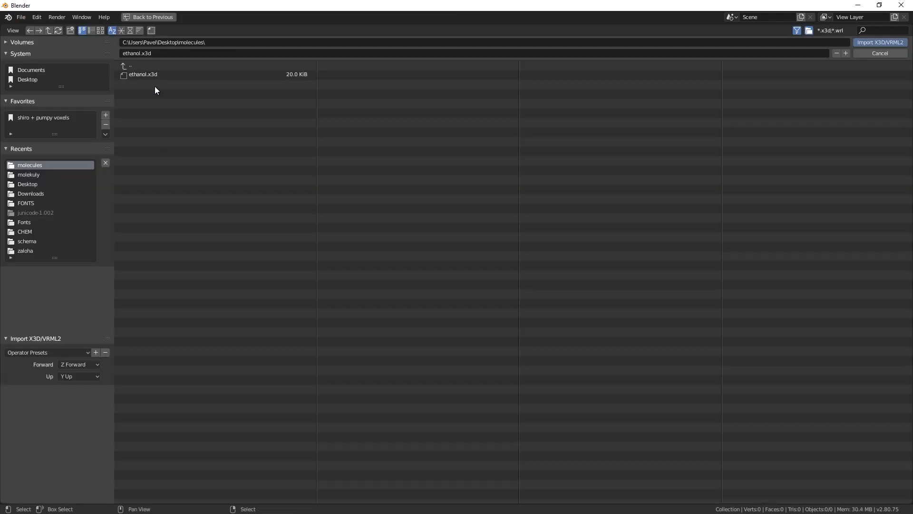
{"action": "left_click", "coordinate": [879, 42]}
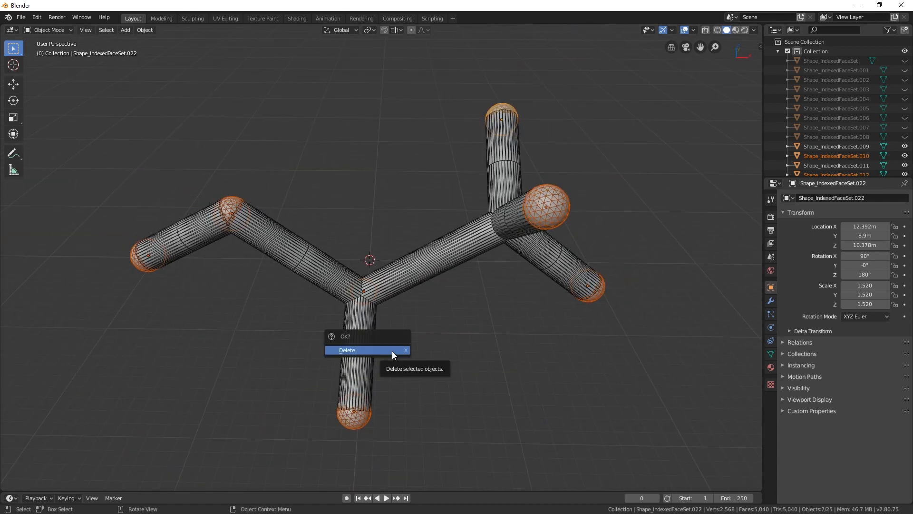
Confirm deleting the selected extra objects from the imported model.
{"action": "left_click", "coordinate": [345, 350]}
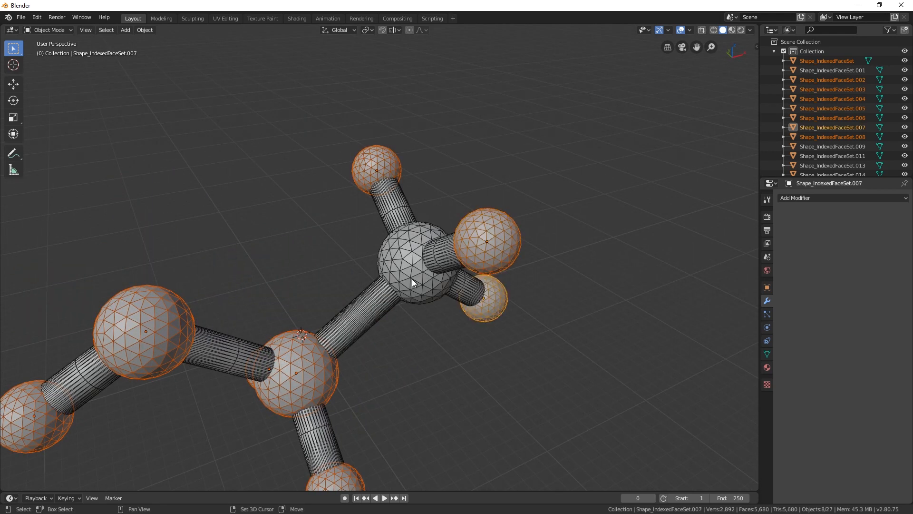
Add a Remesh modifier to the atoms in Smooth mode at octree depth 3.
{"action": "left_click", "coordinate": [842, 198]}
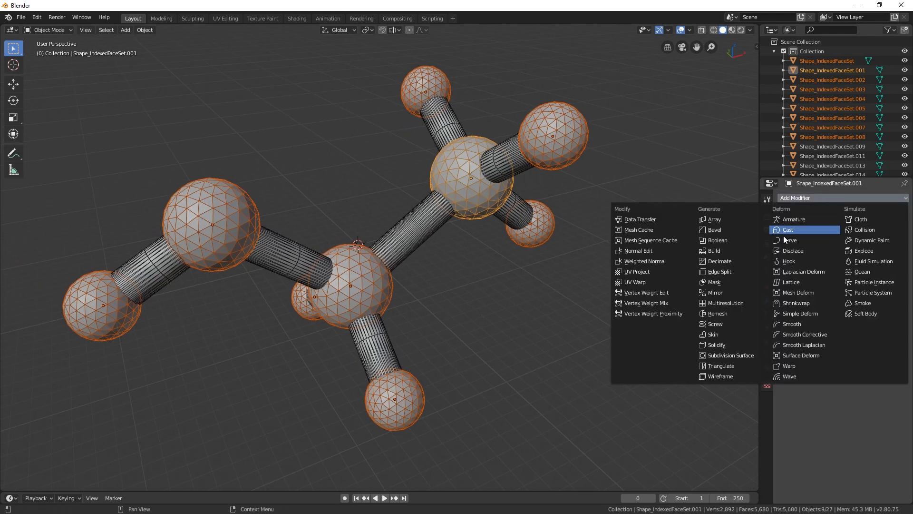
{"action": "left_click", "coordinate": [716, 314]}
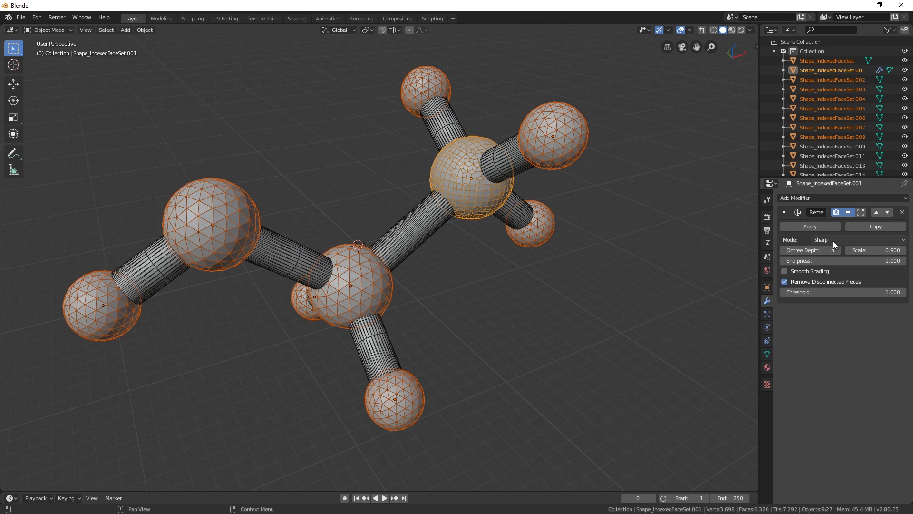
{"action": "left_click", "coordinate": [841, 240]}
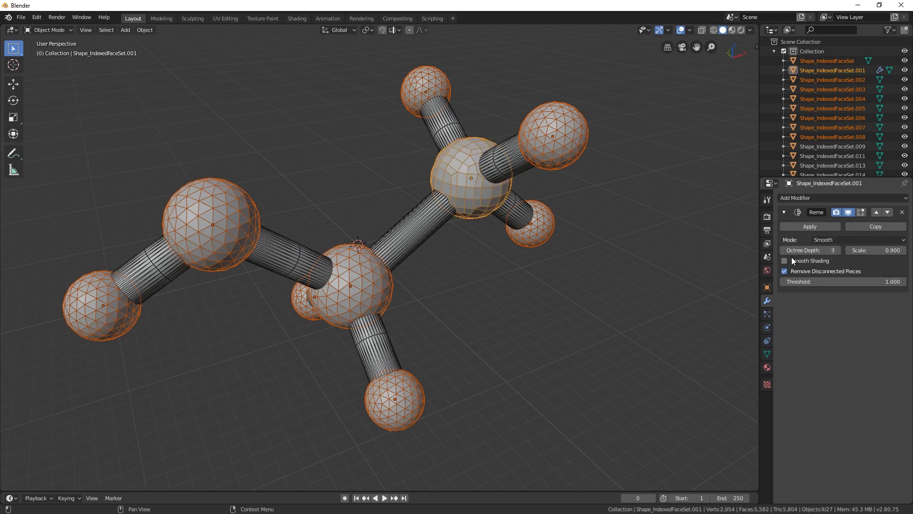
{"action": "left_click", "coordinate": [785, 260]}
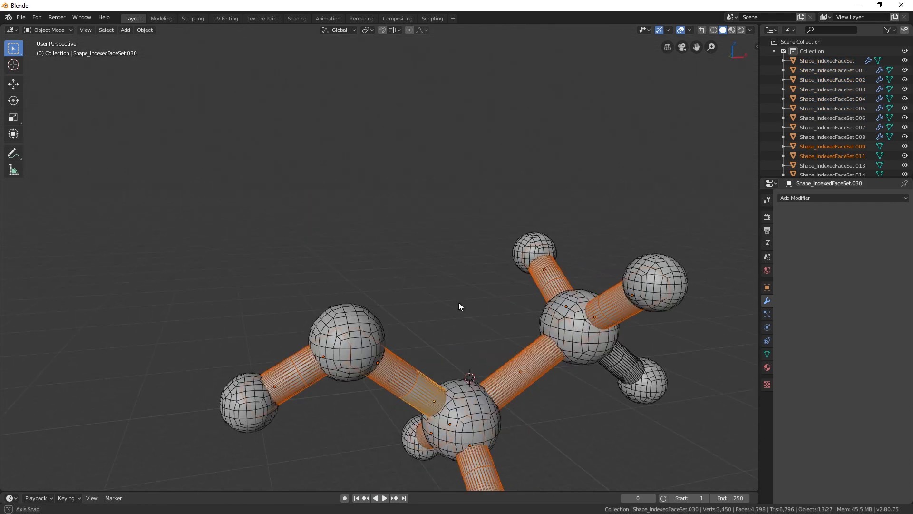
Add a 0.41-ratio Decimate modifier to a bond and link it to all bonds.
{"action": "right_click", "coordinate": [459, 306]}
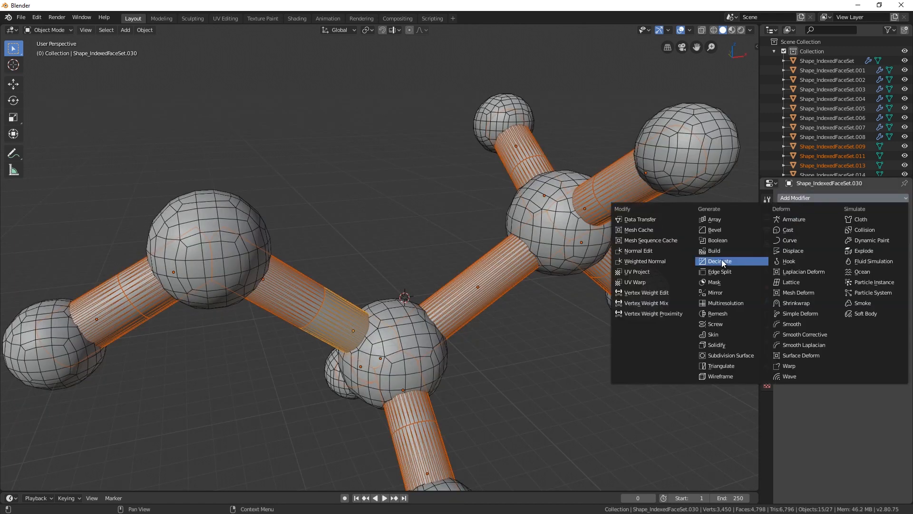
{"action": "left_click", "coordinate": [719, 260]}
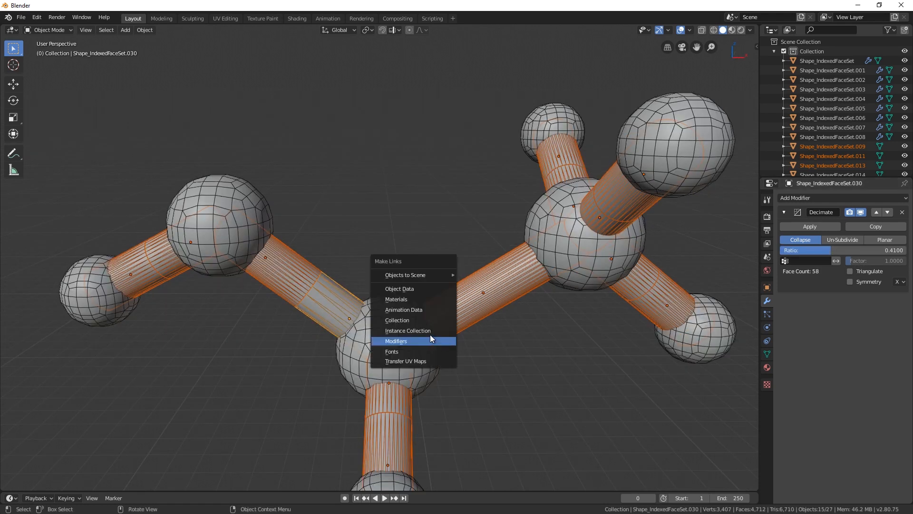
{"action": "left_click", "coordinate": [396, 340]}
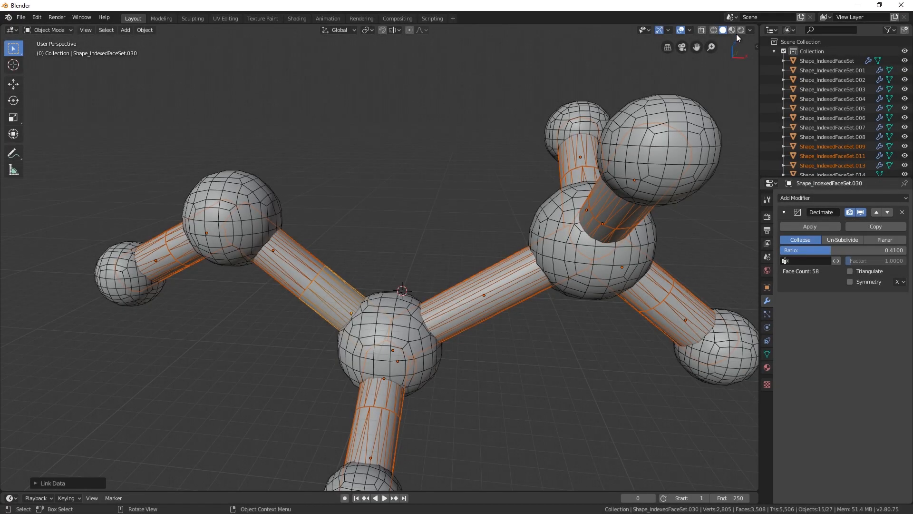
Switch the viewport shading to a different studio light so the ethanol model looks smooth and glossy.
{"action": "left_click", "coordinate": [749, 29]}
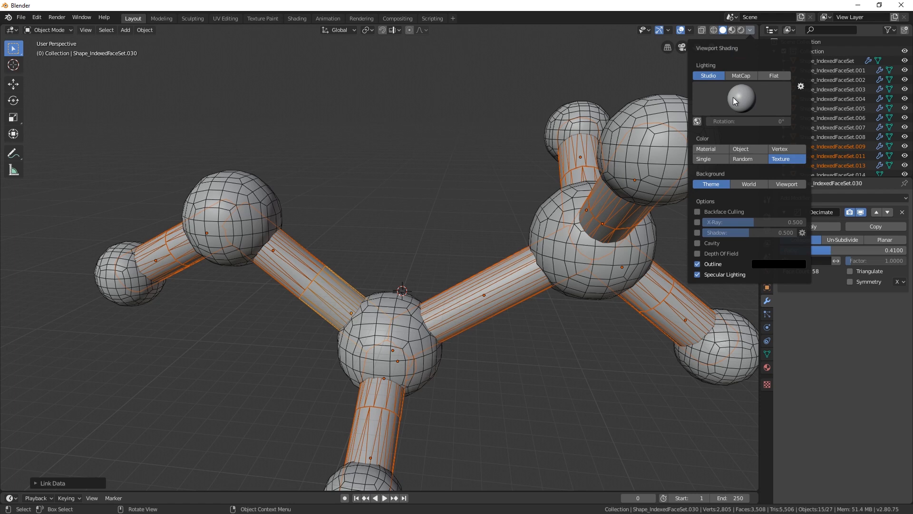
{"action": "left_click", "coordinate": [740, 75]}
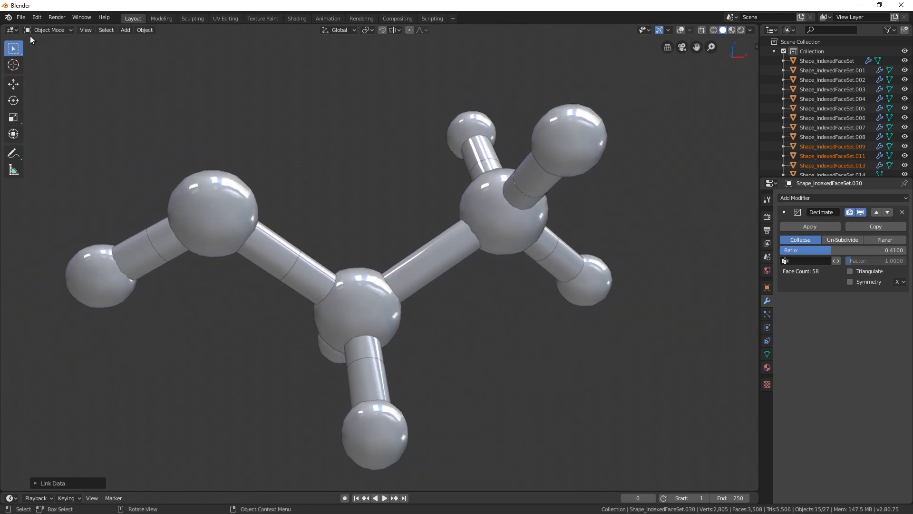
{"action": "left_click", "coordinate": [21, 17]}
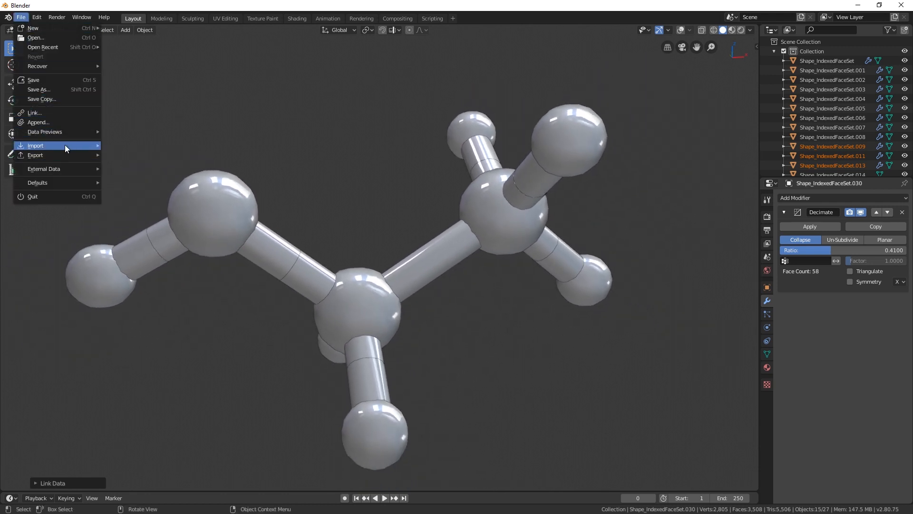